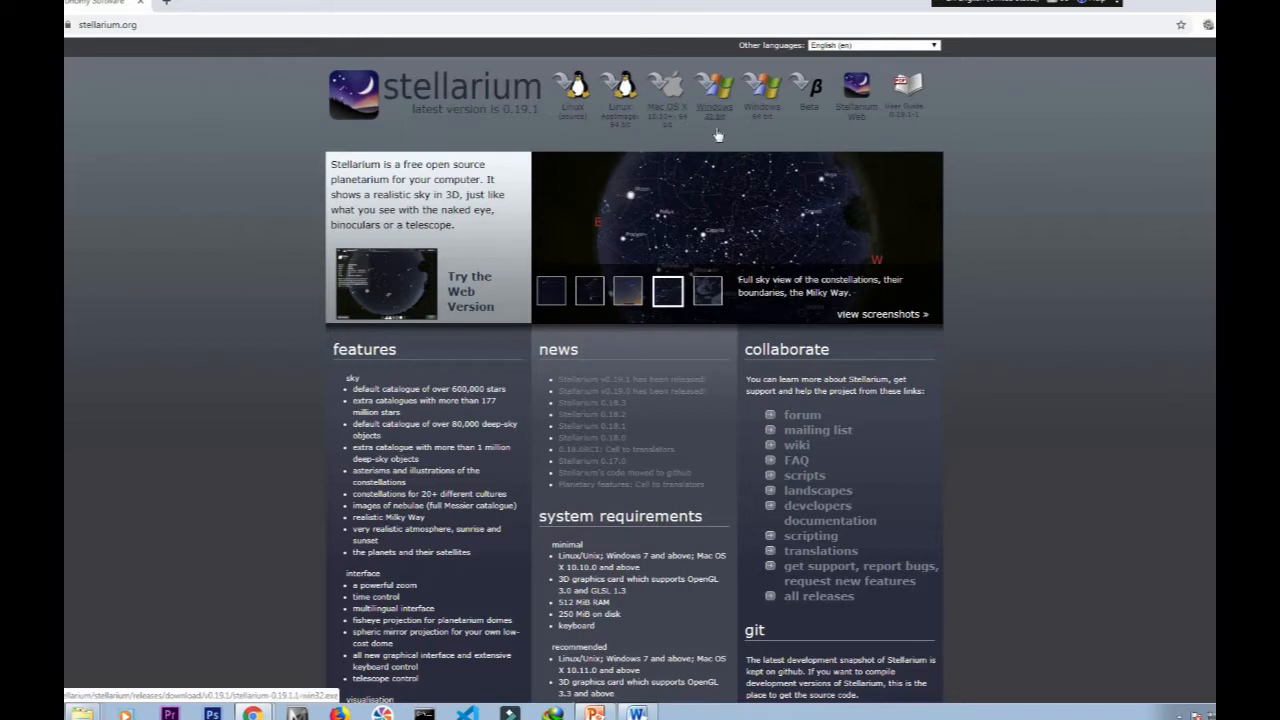
{"action": "mouse_move", "coordinate": [797, 122]}
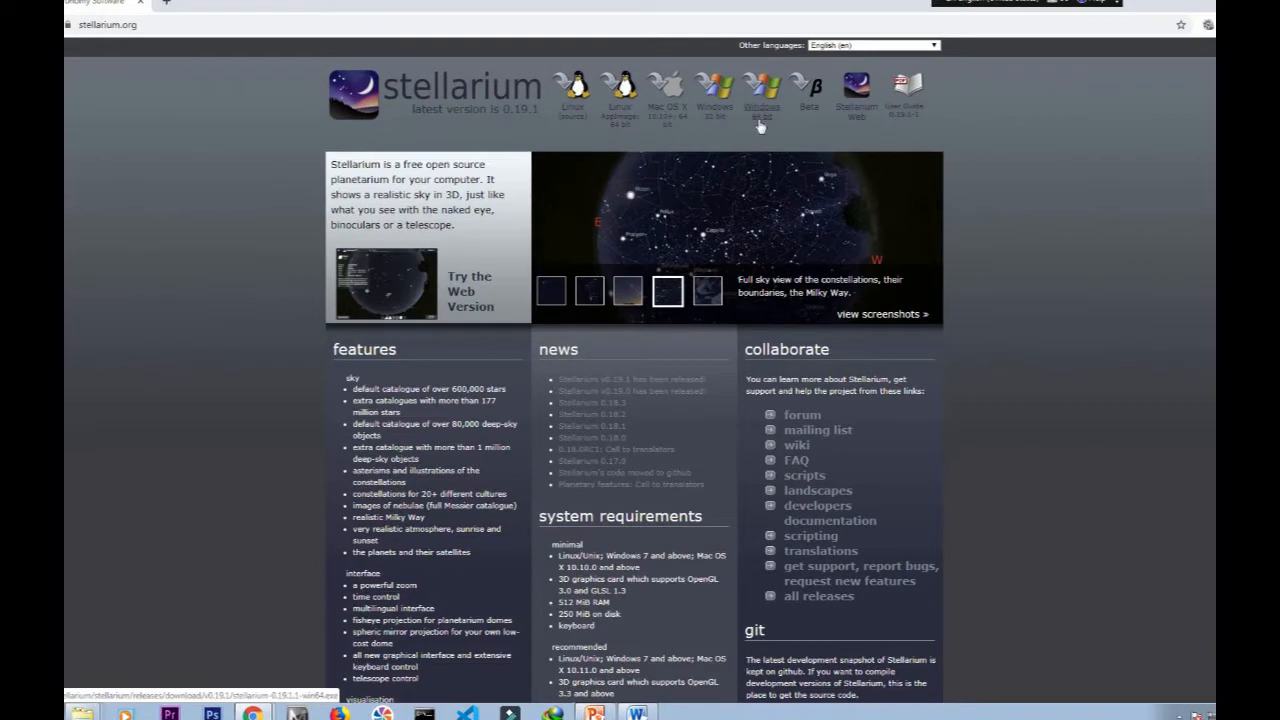
Step: Download the Stellarium 0.19.1 64-bit Windows installer and show it in its folder
{"action": "left_click", "coordinate": [760, 95]}
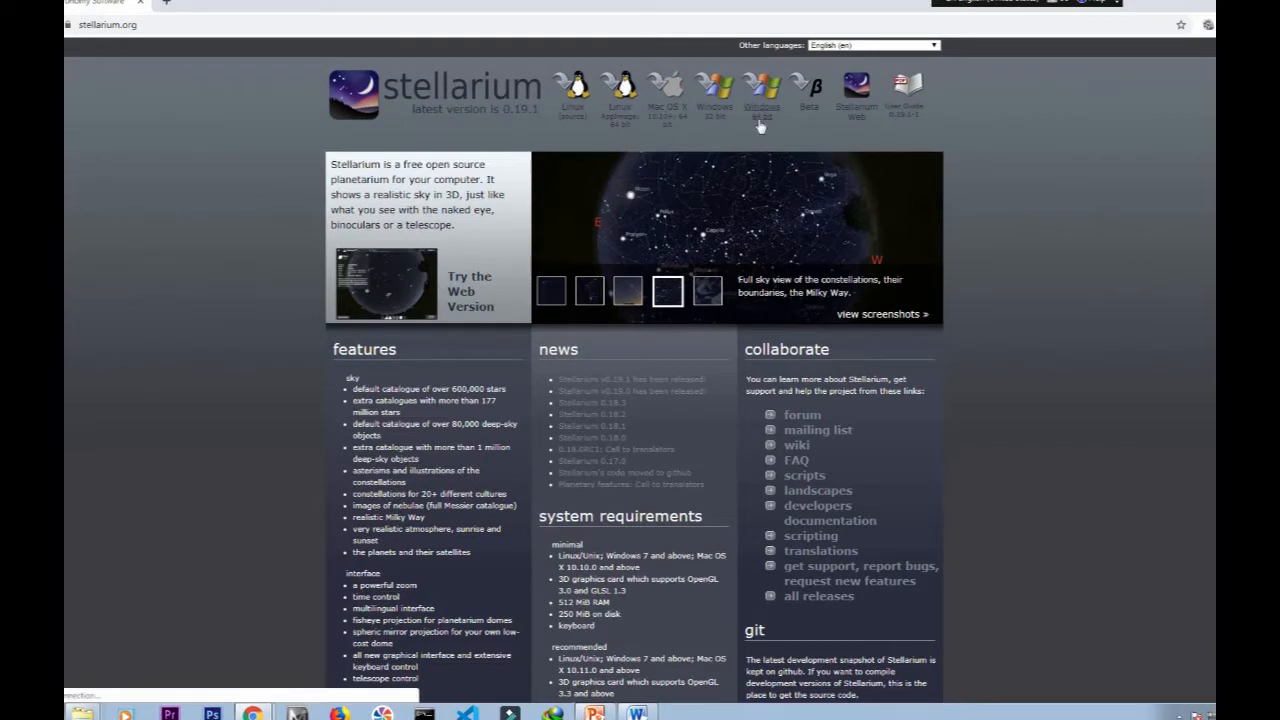
{"action": "left_click", "coordinate": [760, 90]}
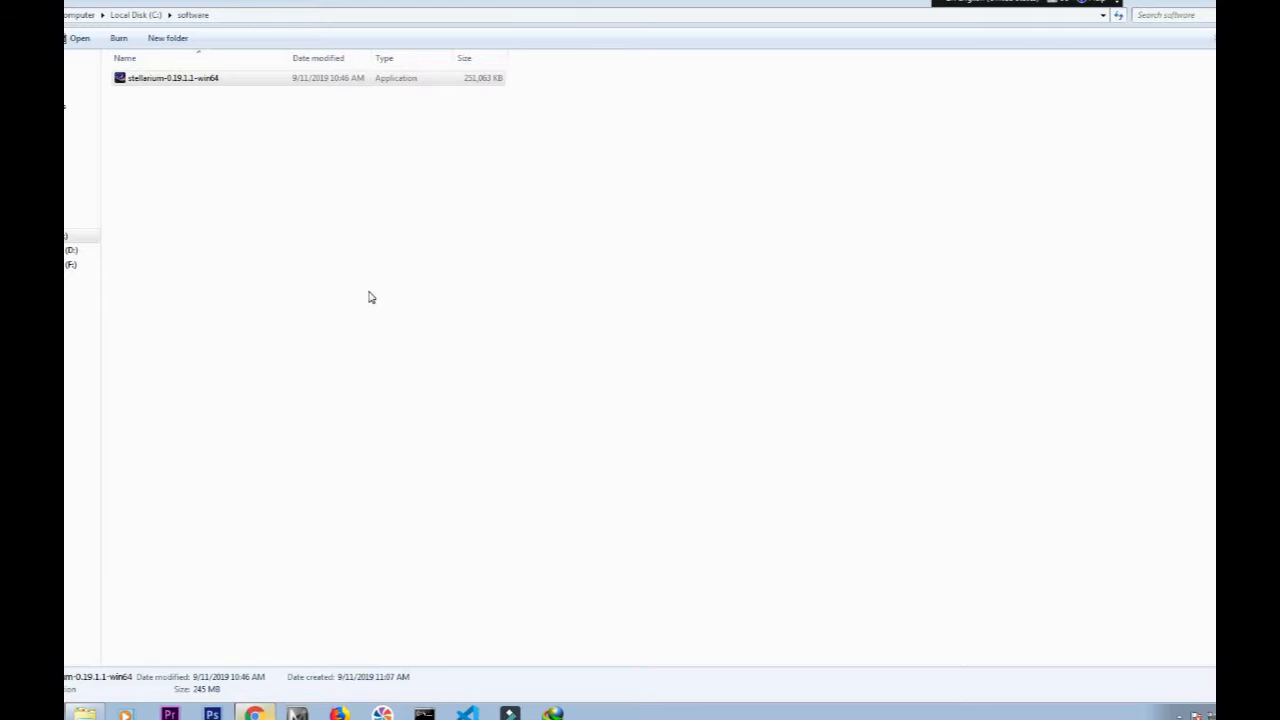
Step: Launch stellarium-0.19.1.1-win64 and accept the unverified-publisher warning
{"action": "left_click", "coordinate": [172, 78]}
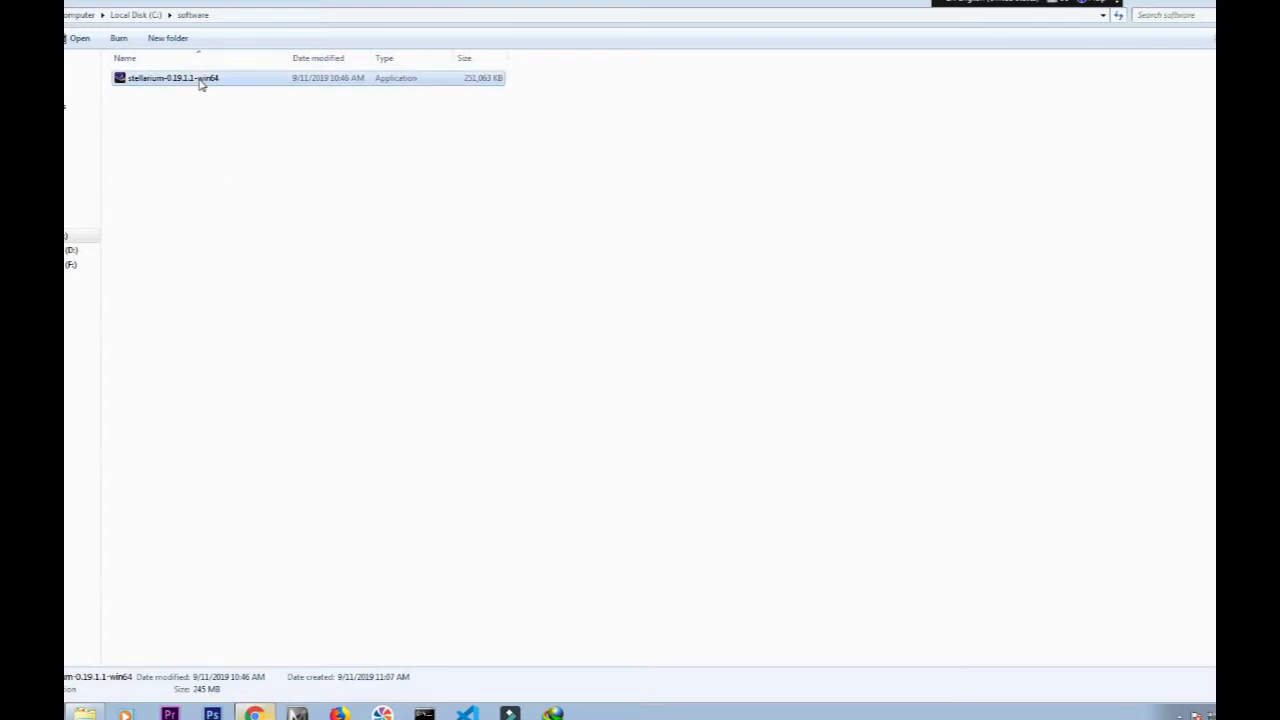
{"action": "double_click", "coordinate": [172, 78]}
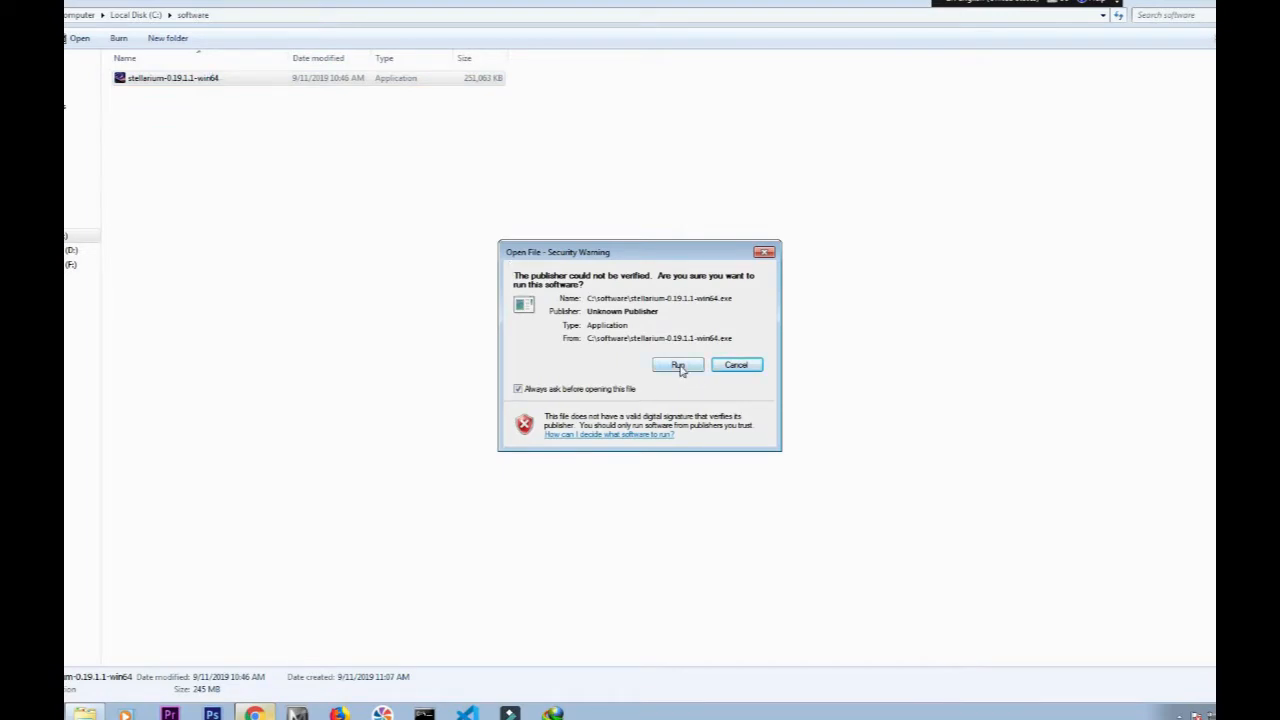
{"action": "left_click", "coordinate": [678, 364]}
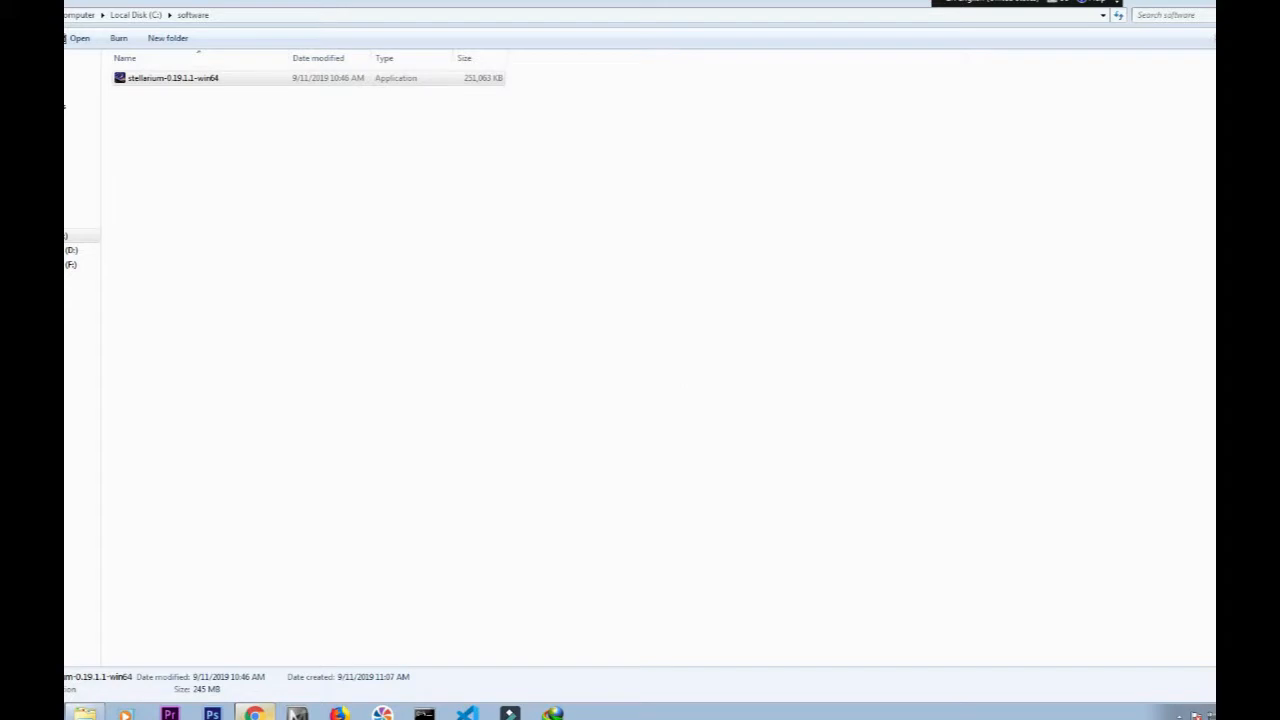
Step: Install Stellarium in English into C:\Program Files\Stellarium with default tasks
{"action": "double_click", "coordinate": [172, 78]}
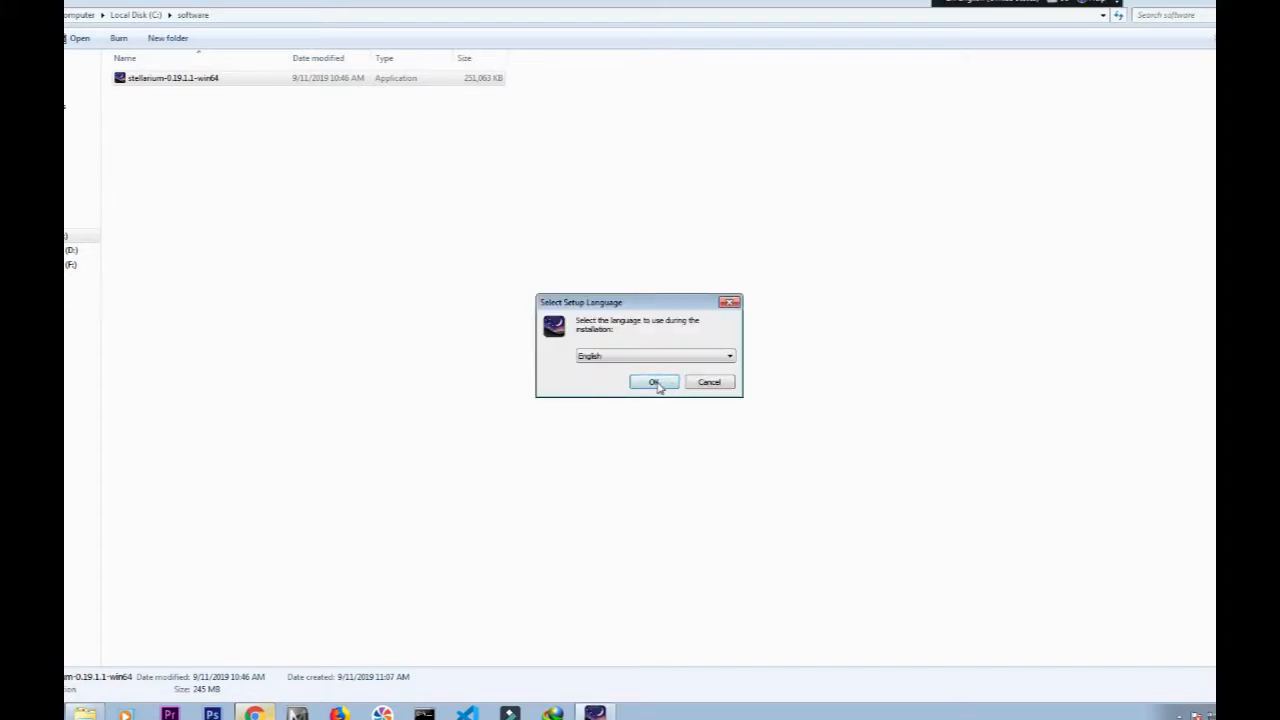
{"action": "left_click", "coordinate": [654, 382]}
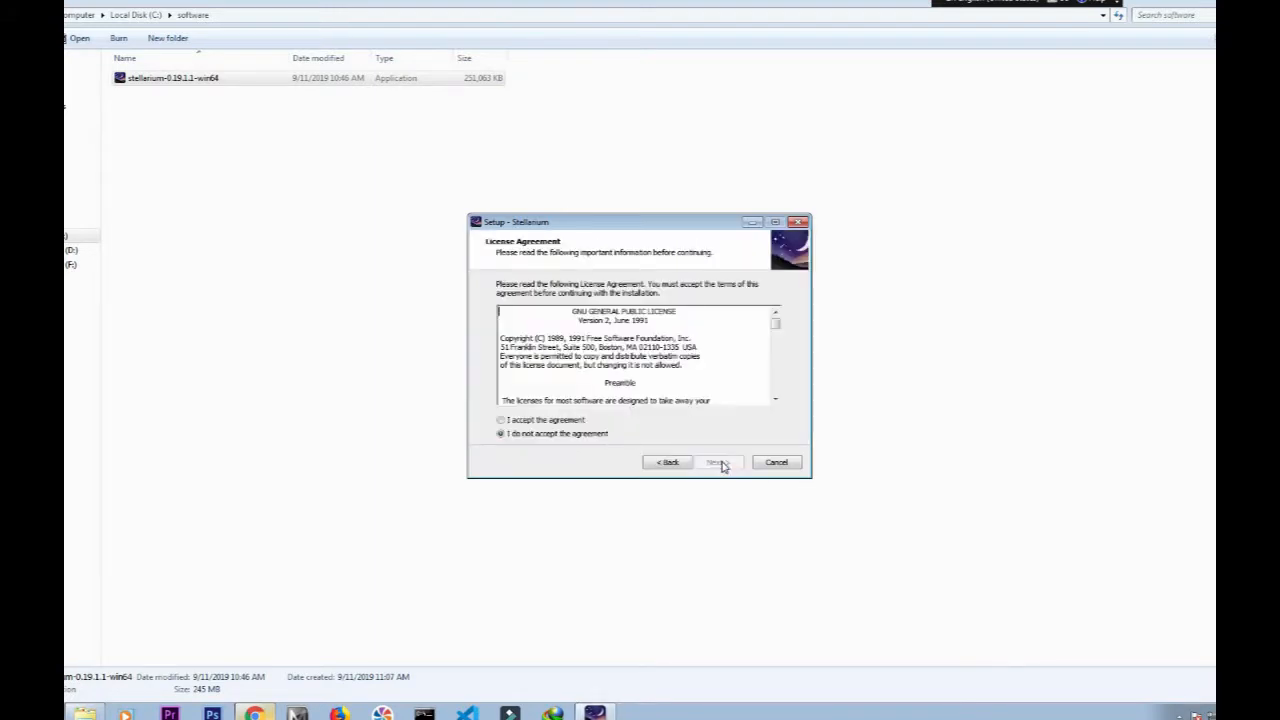
{"action": "left_click", "coordinate": [501, 419]}
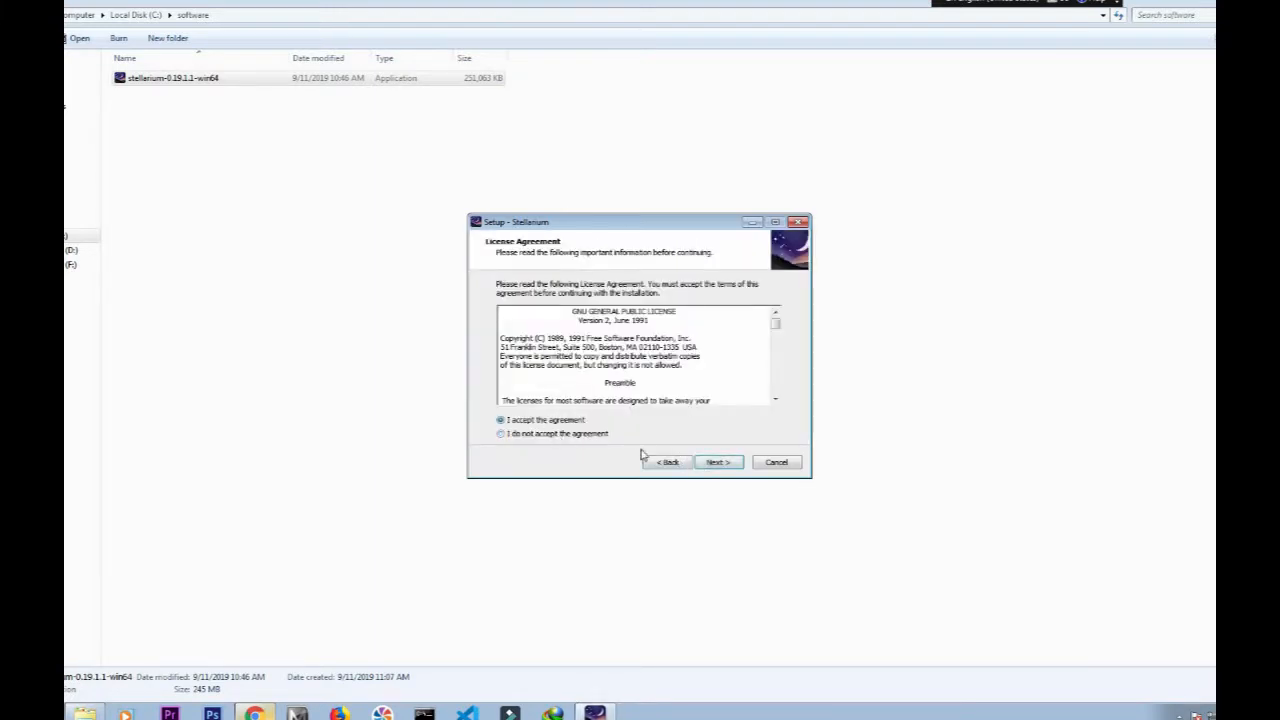
{"action": "left_click", "coordinate": [717, 462]}
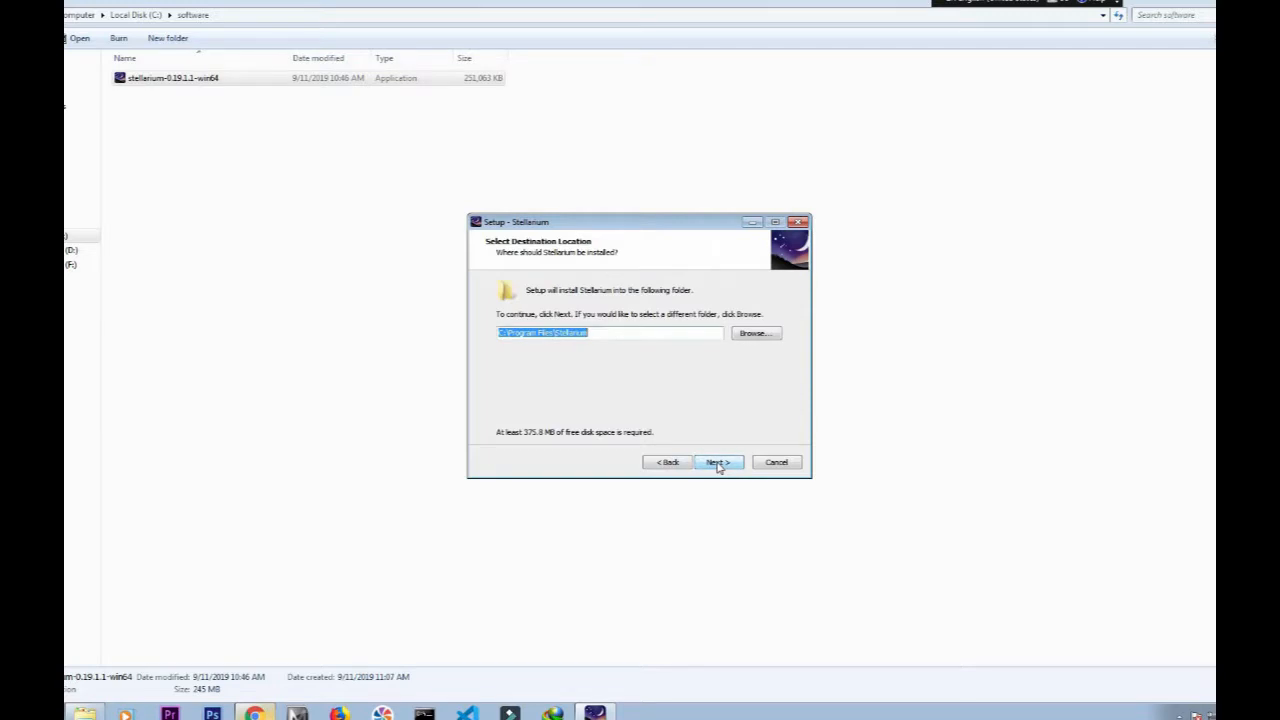
{"action": "left_click", "coordinate": [717, 462]}
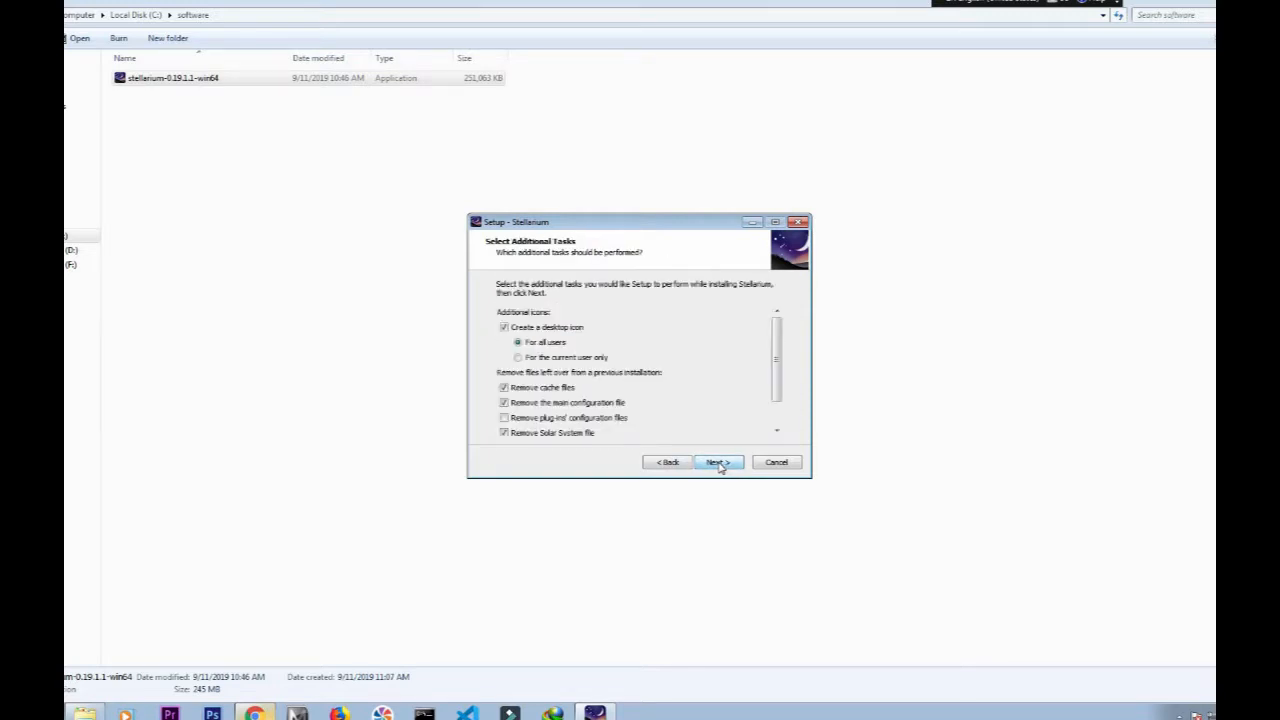
{"action": "left_click", "coordinate": [717, 462]}
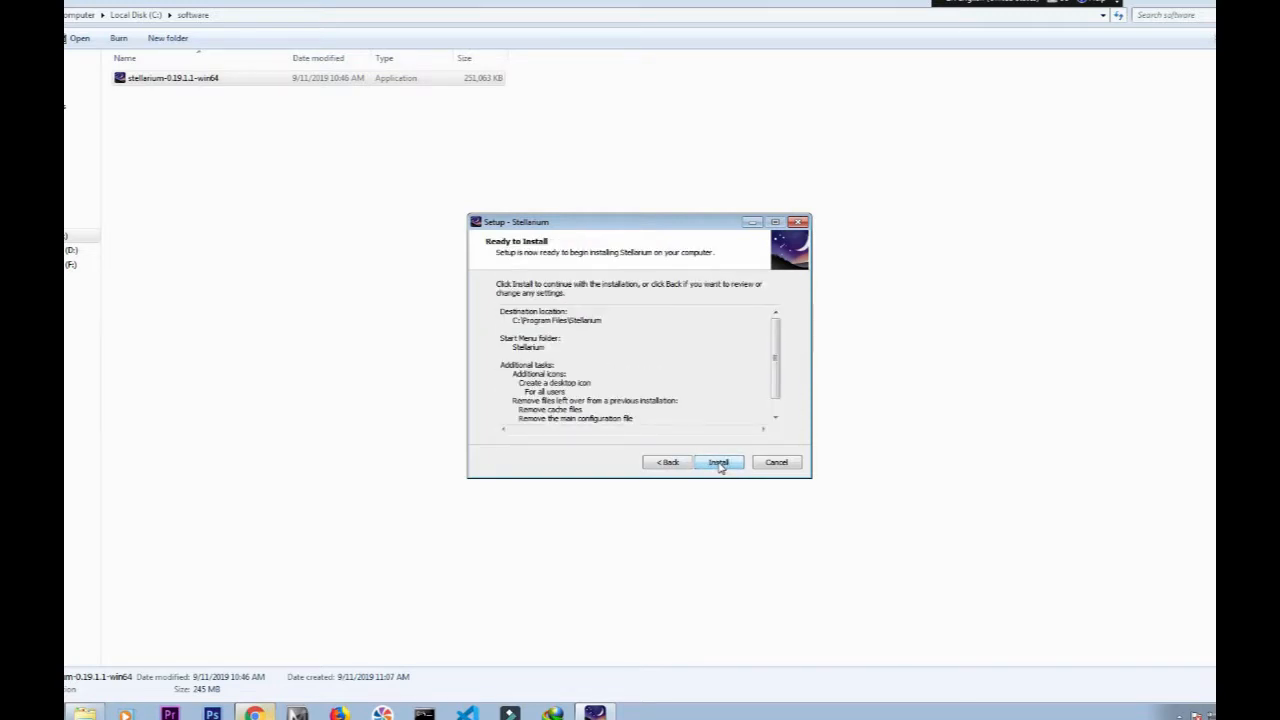
{"action": "left_click", "coordinate": [718, 462]}
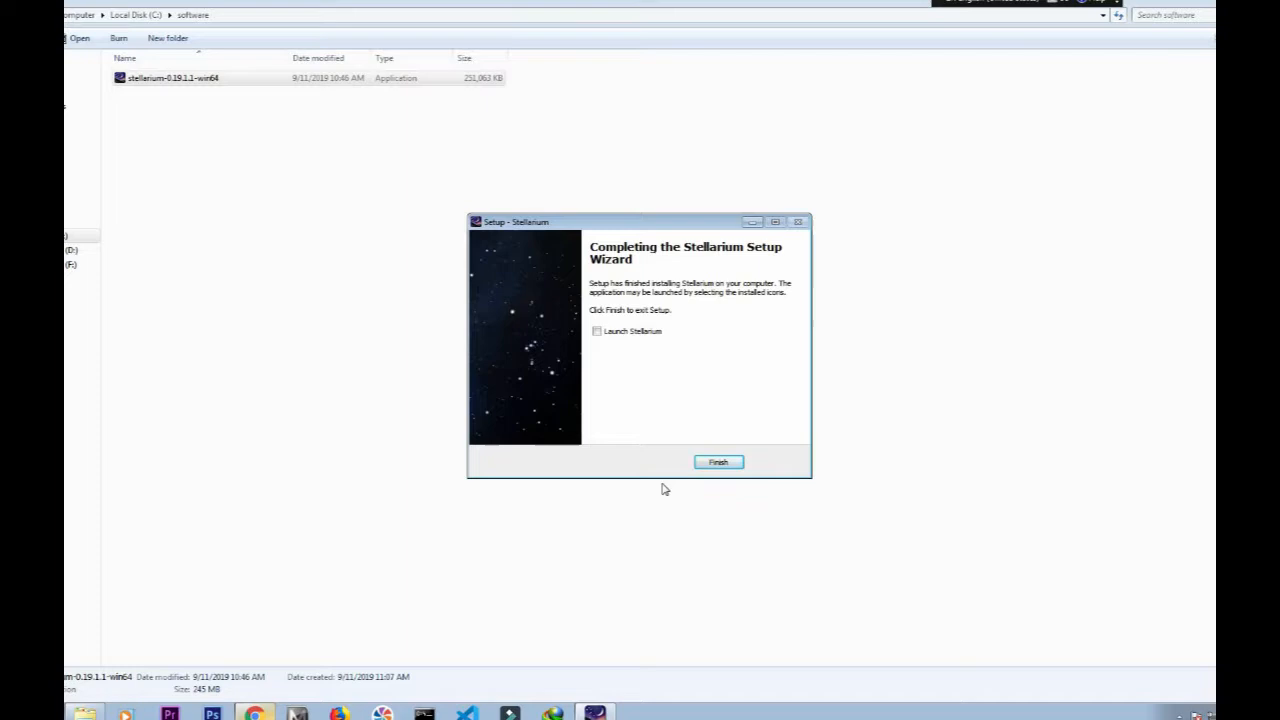
{"action": "mouse_move", "coordinate": [656, 362]}
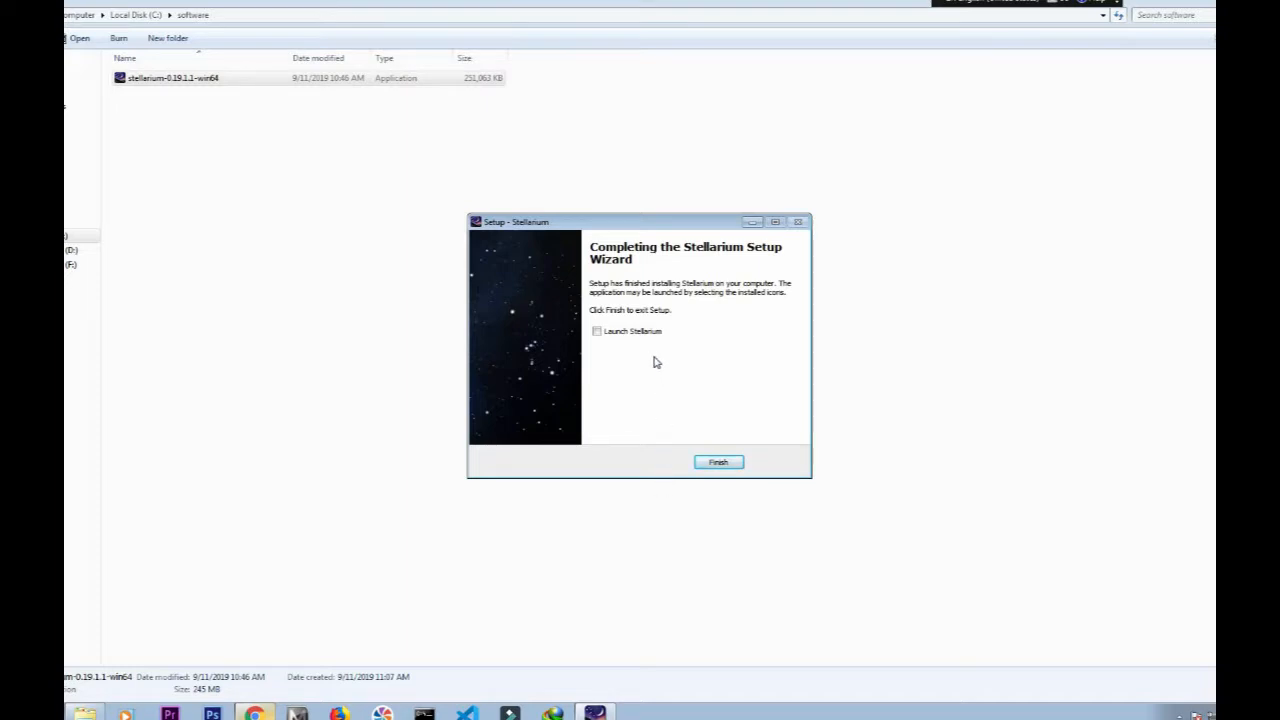
Step: Tick Launch Stellarium and finish the setup wizard
{"action": "left_click", "coordinate": [596, 331]}
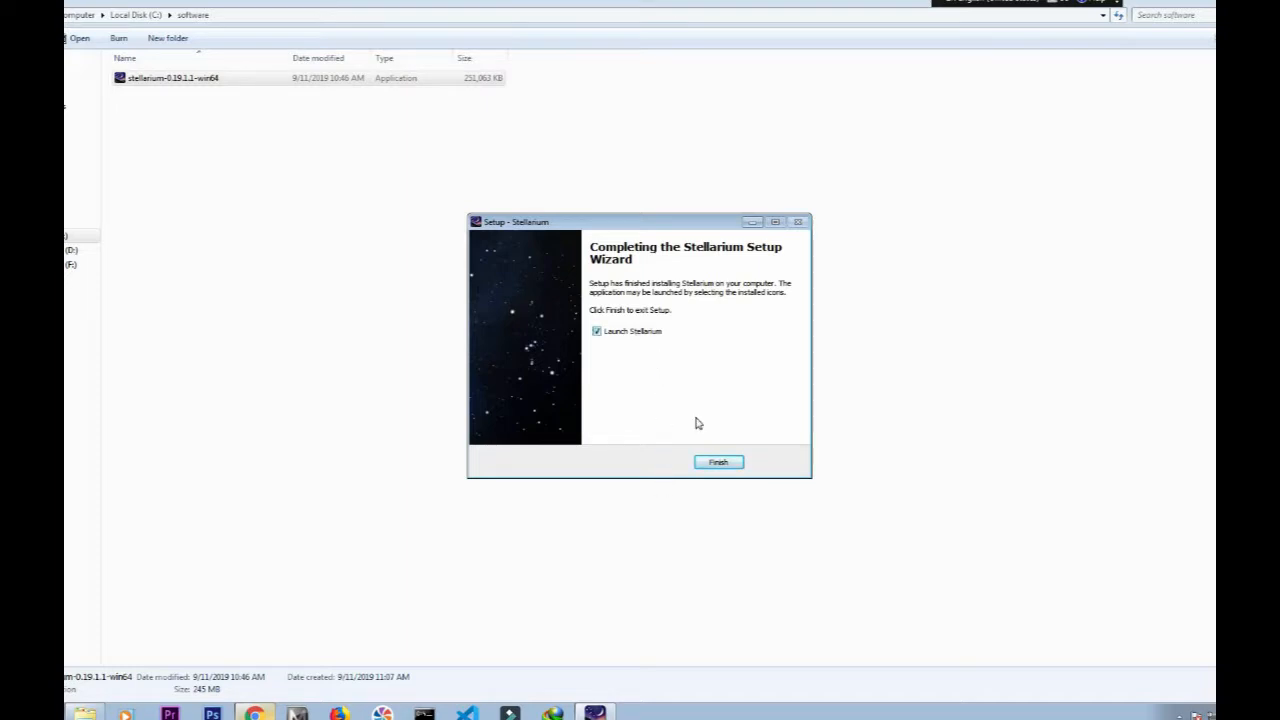
{"action": "left_click", "coordinate": [718, 461]}
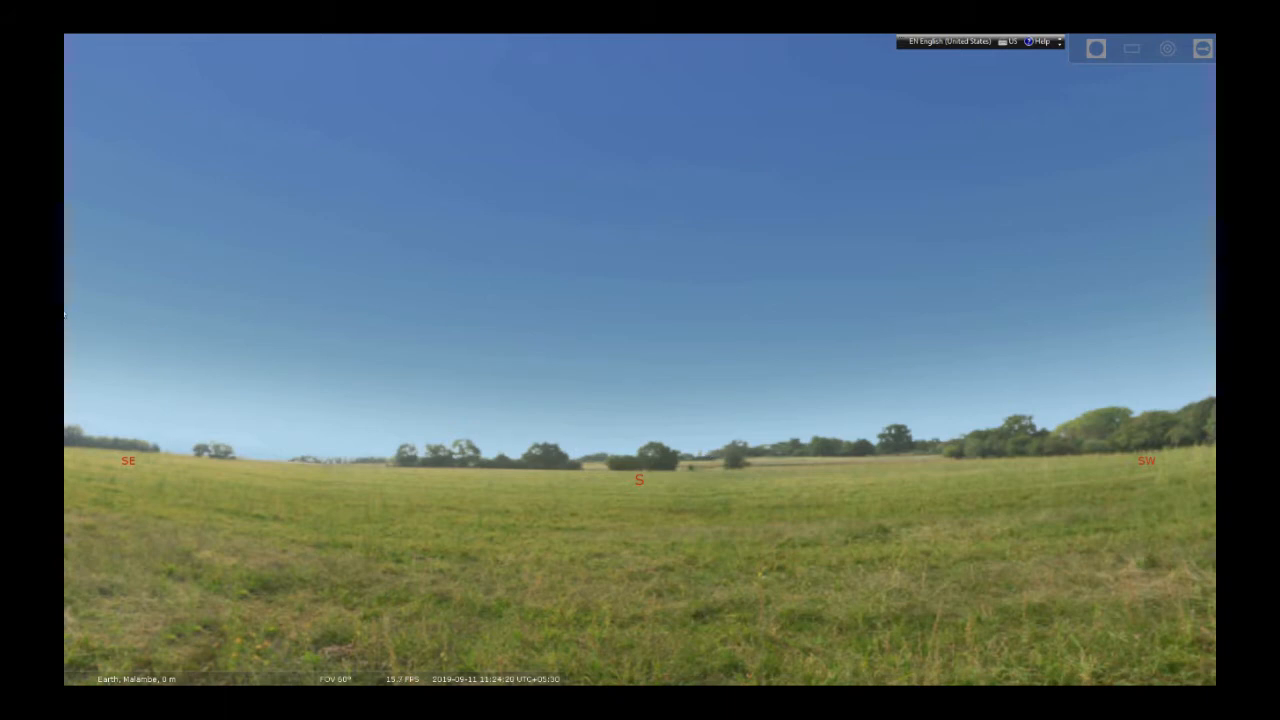
{"action": "mouse_move", "coordinate": [70, 361]}
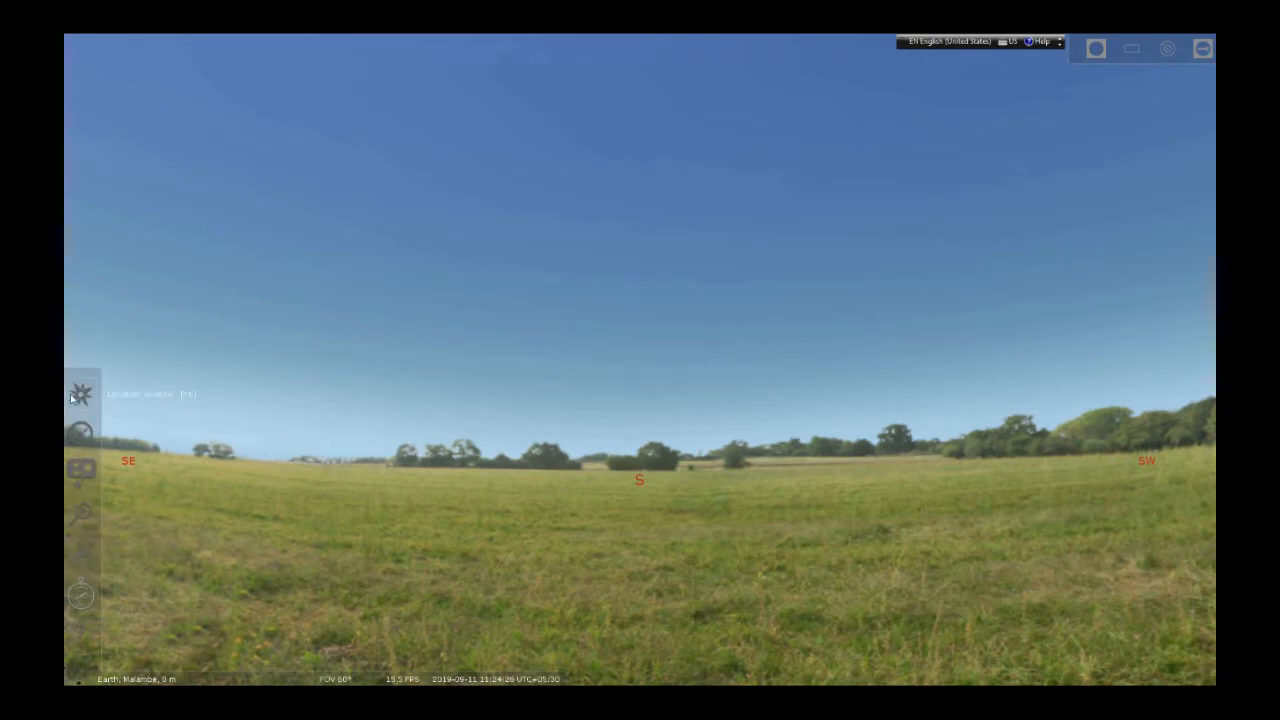
{"action": "mouse_move", "coordinate": [80, 393]}
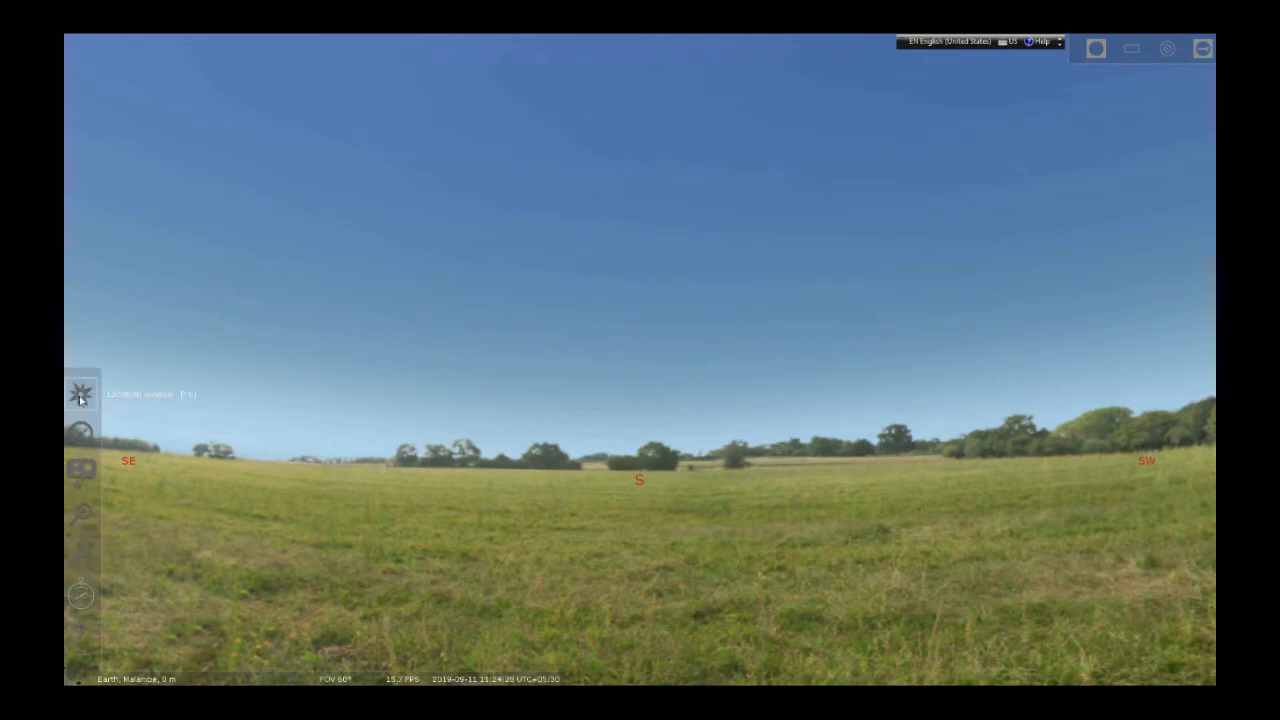
Step: Open the Location window from the left side toolbar
{"action": "left_click", "coordinate": [80, 393]}
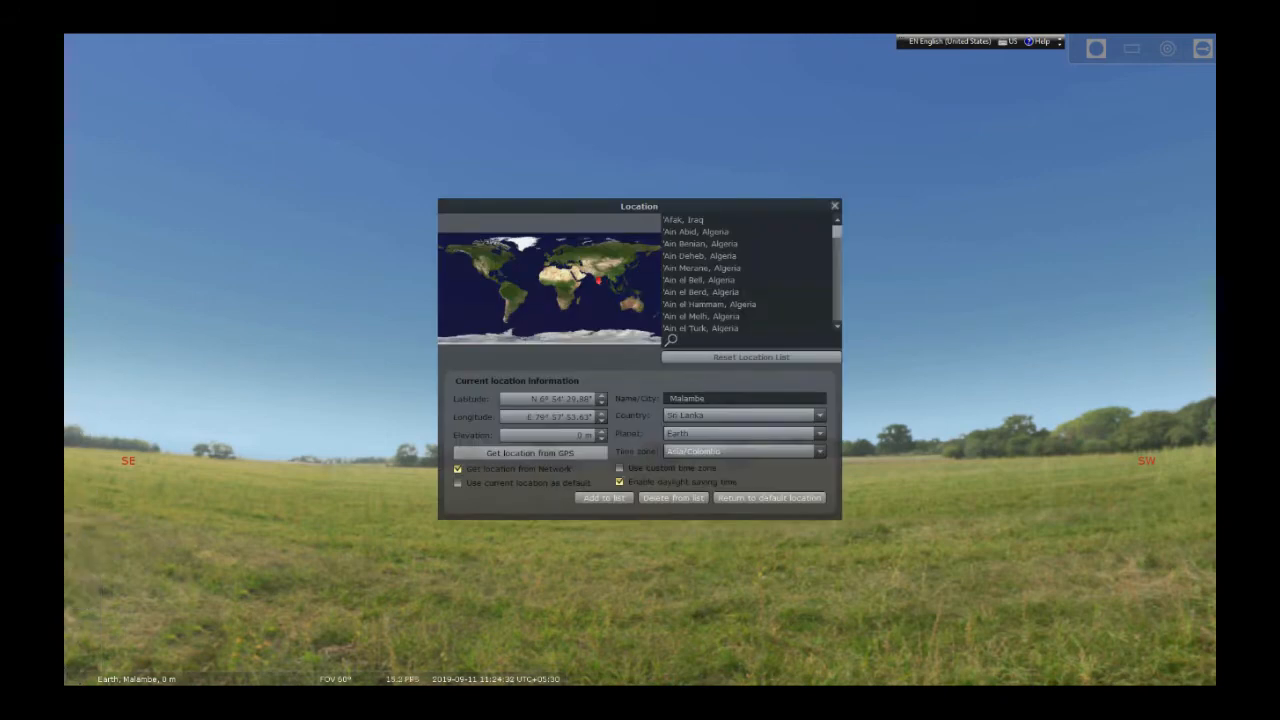
{"action": "mouse_move", "coordinate": [751, 357]}
{"action": "type", "text": "colombo"}
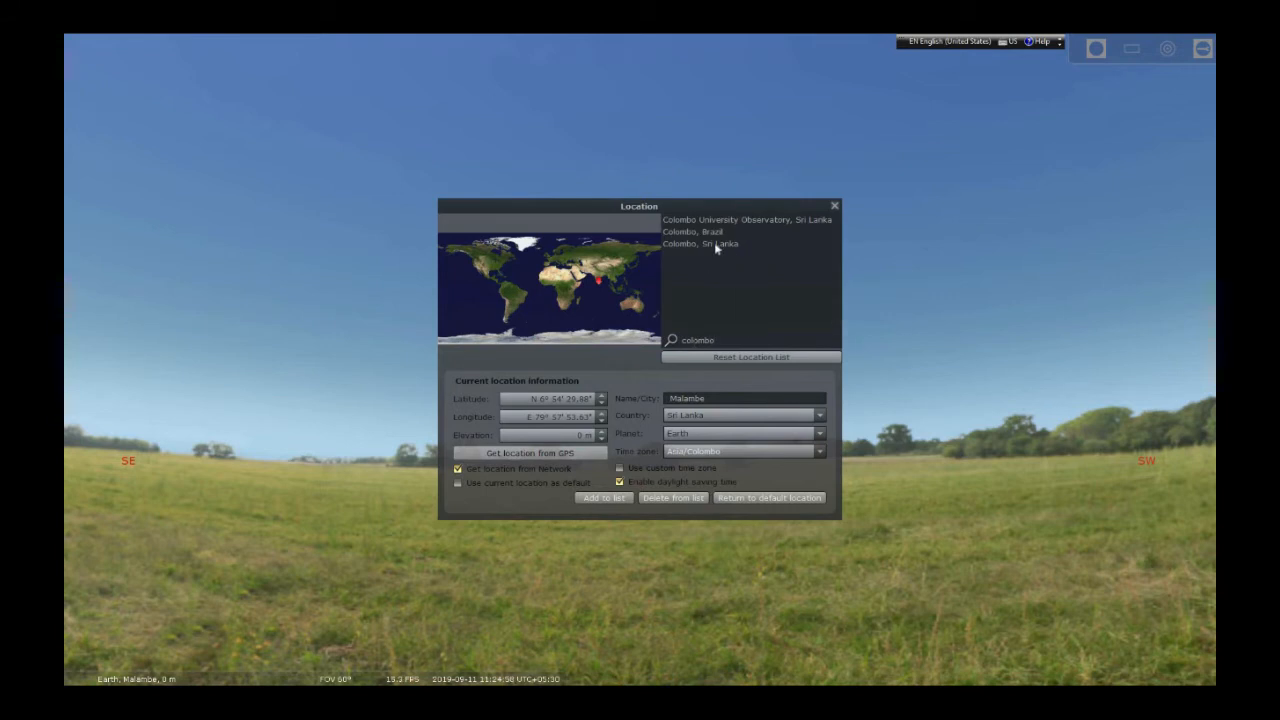
Step: Choose Colombo, Sri Lanka as the default location and close the window
{"action": "left_click", "coordinate": [700, 244]}
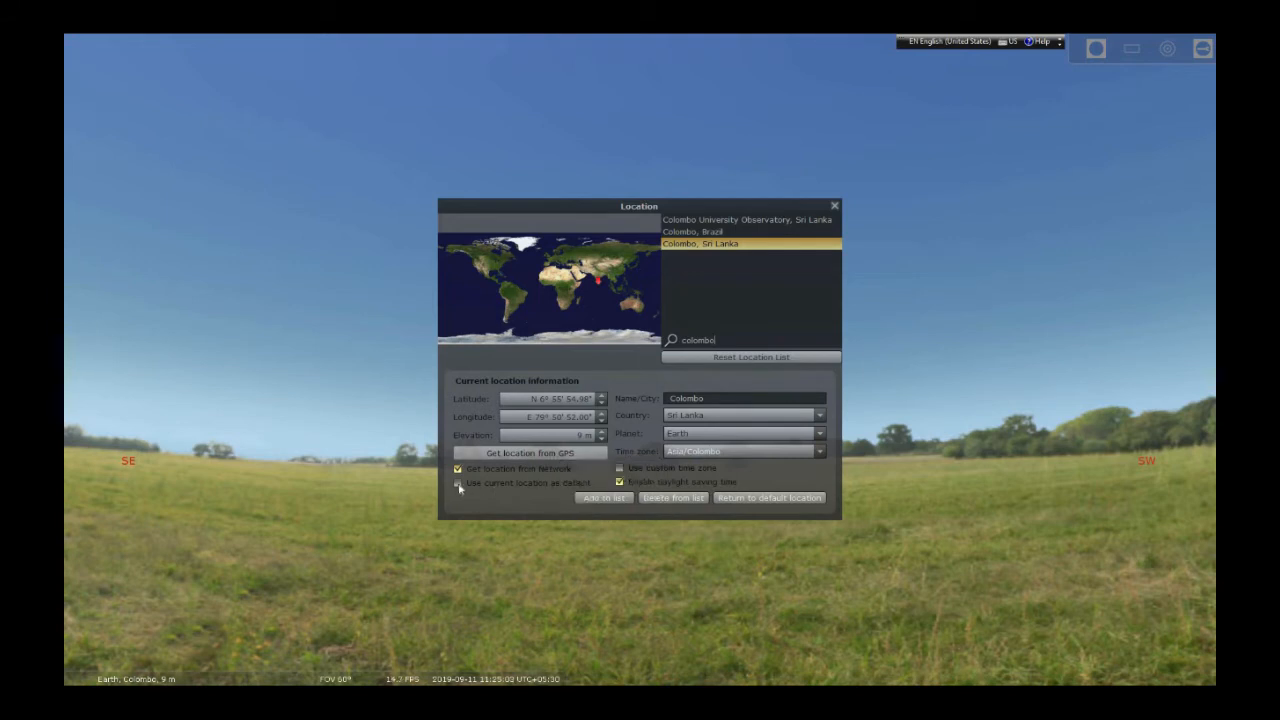
{"action": "left_click", "coordinate": [457, 483]}
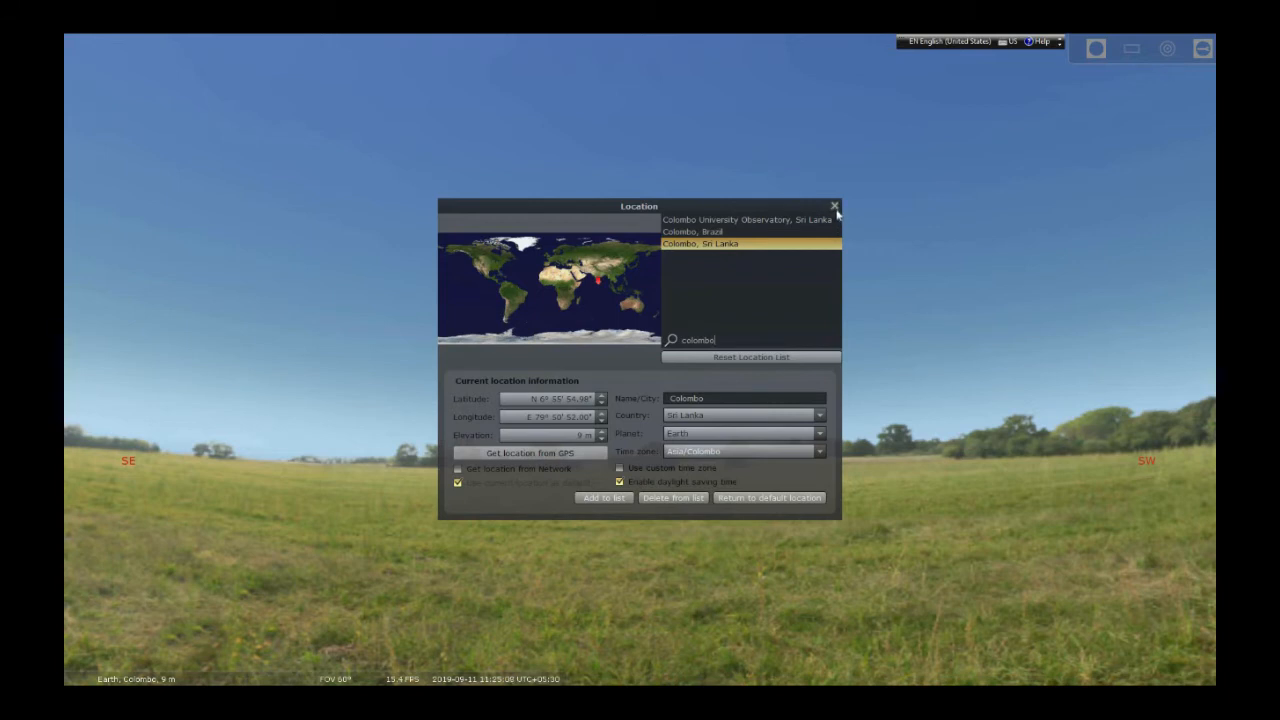
{"action": "left_click", "coordinate": [834, 206]}
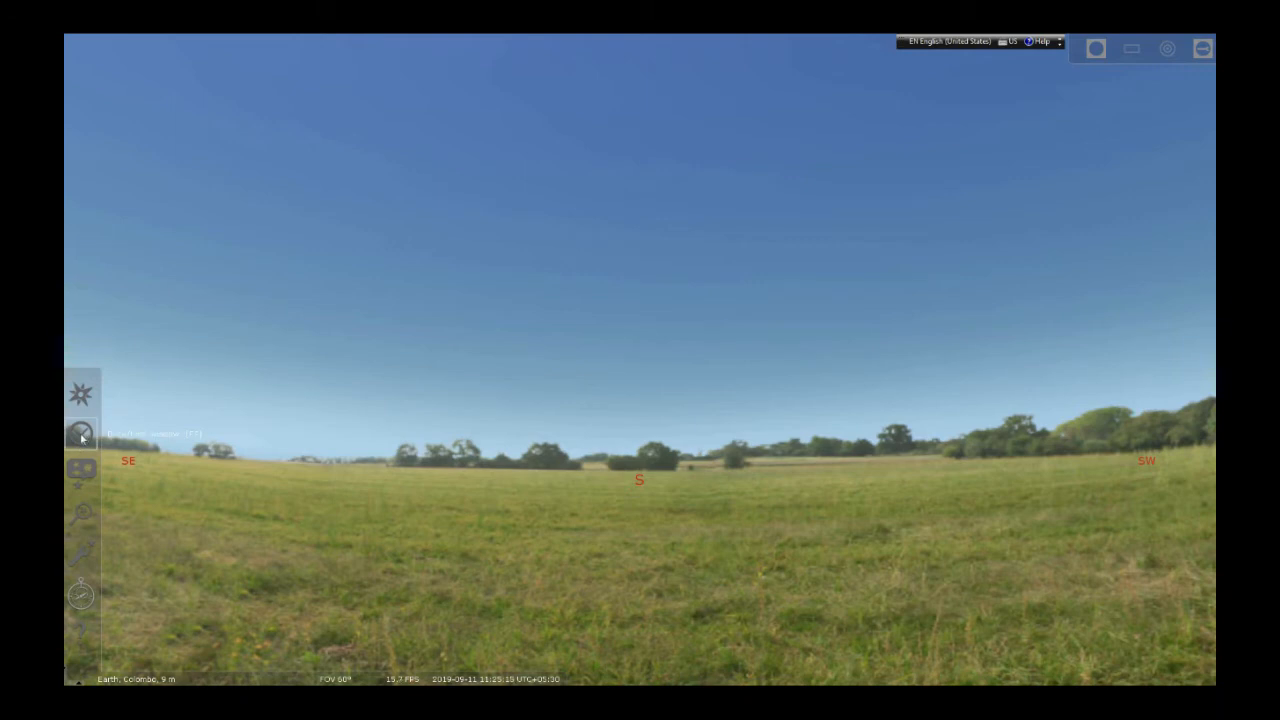
Step: Advance the time to 19:25 on 2019-09-11 in the Date/Time window
{"action": "left_click", "coordinate": [80, 432]}
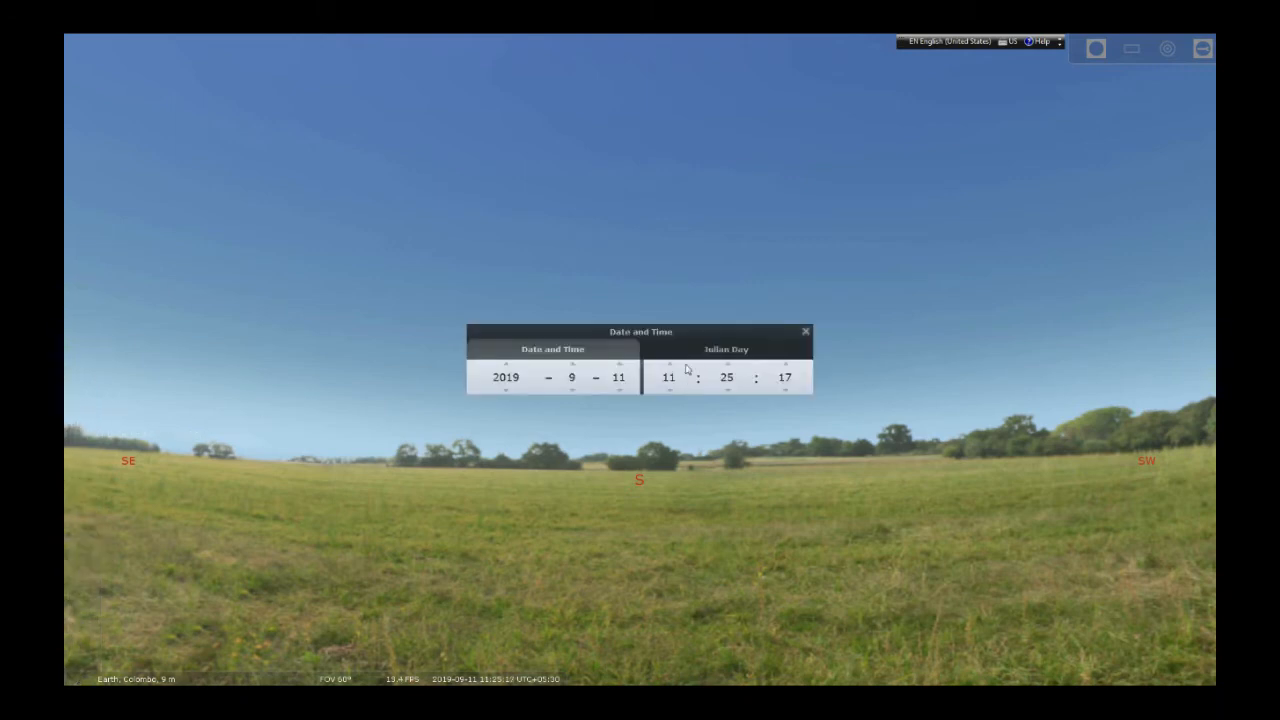
{"action": "left_click", "coordinate": [668, 365]}
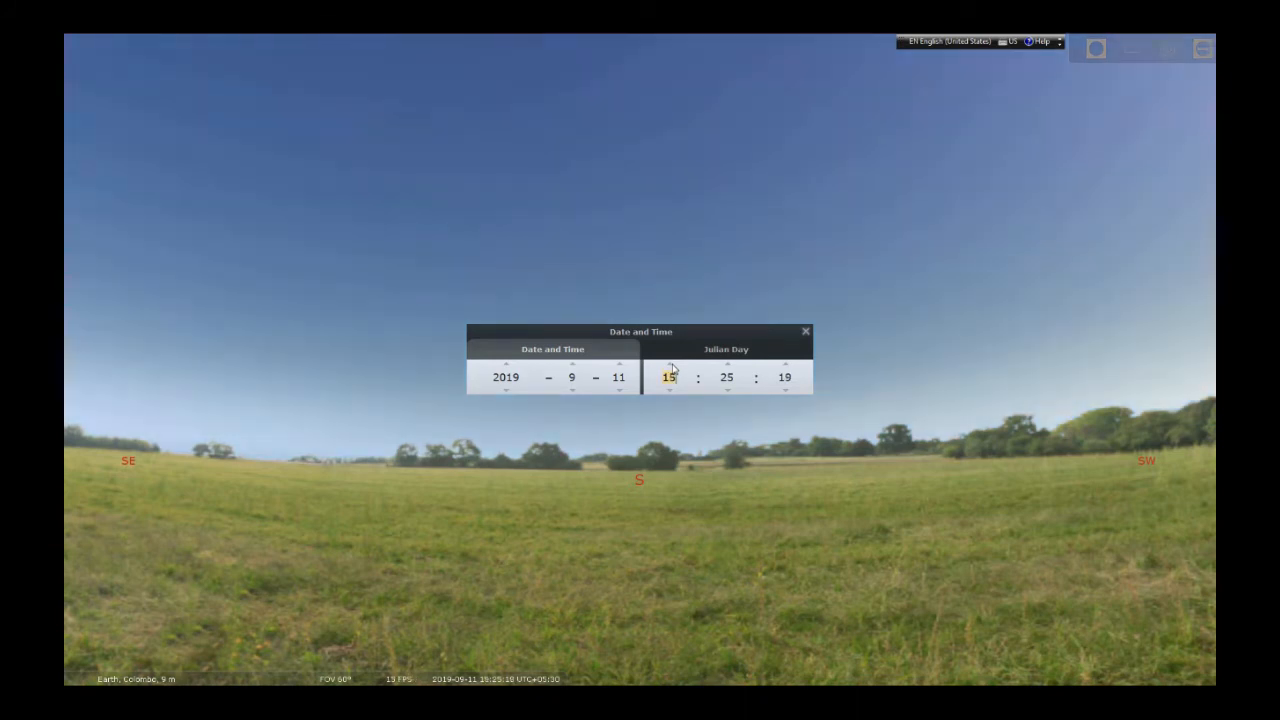
{"action": "left_click", "coordinate": [668, 364]}
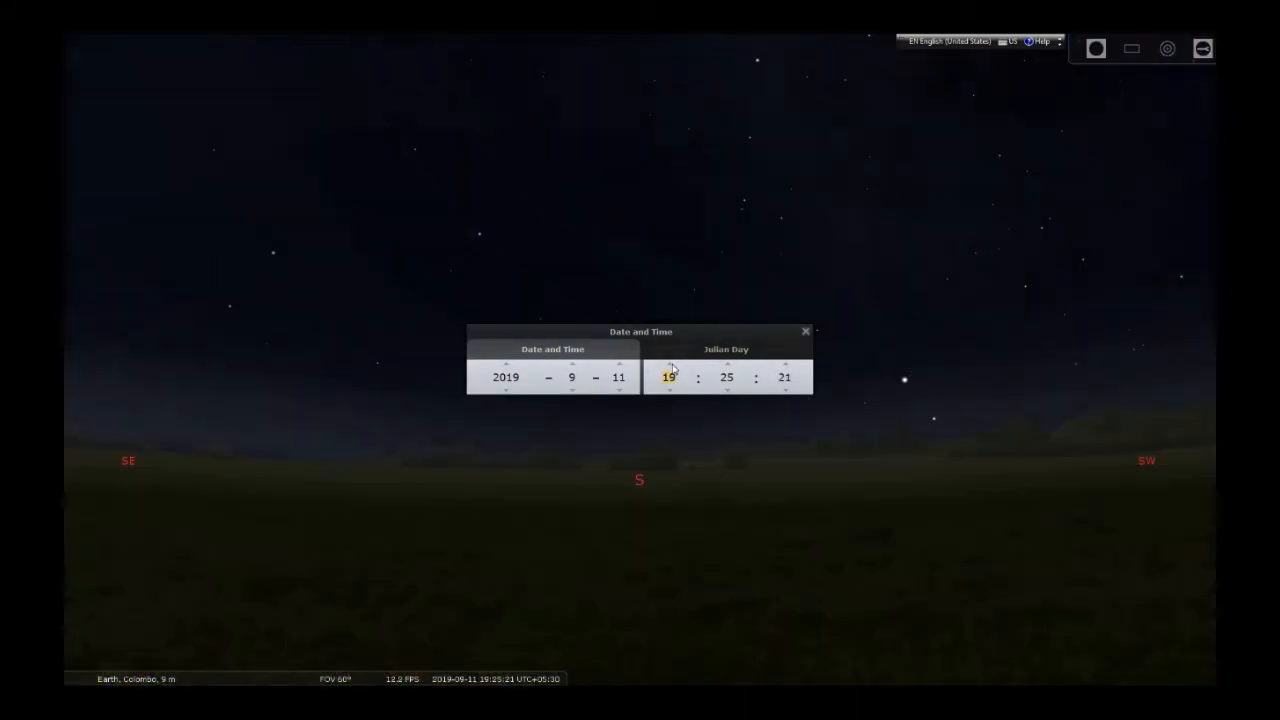